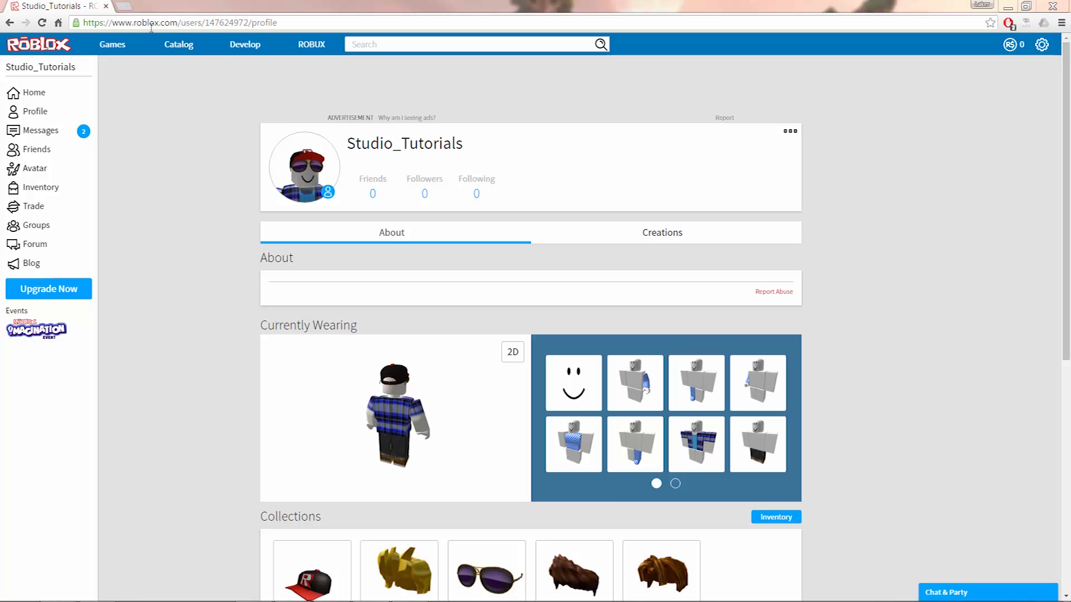
Go to the Develop page via the top navigation bar to list your created places
left_click(245, 44)
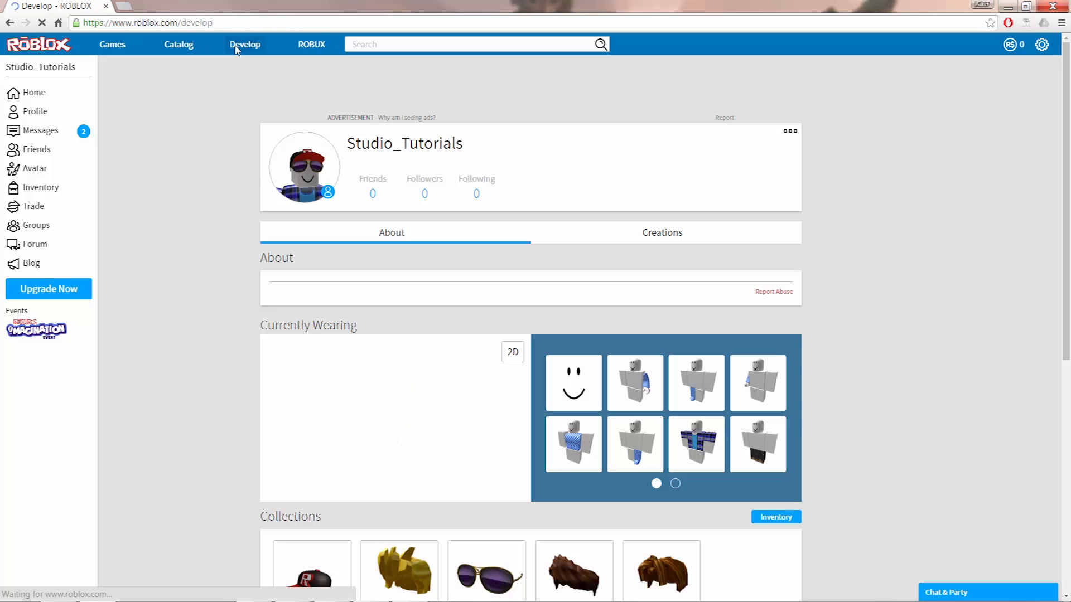
left_click(244, 44)
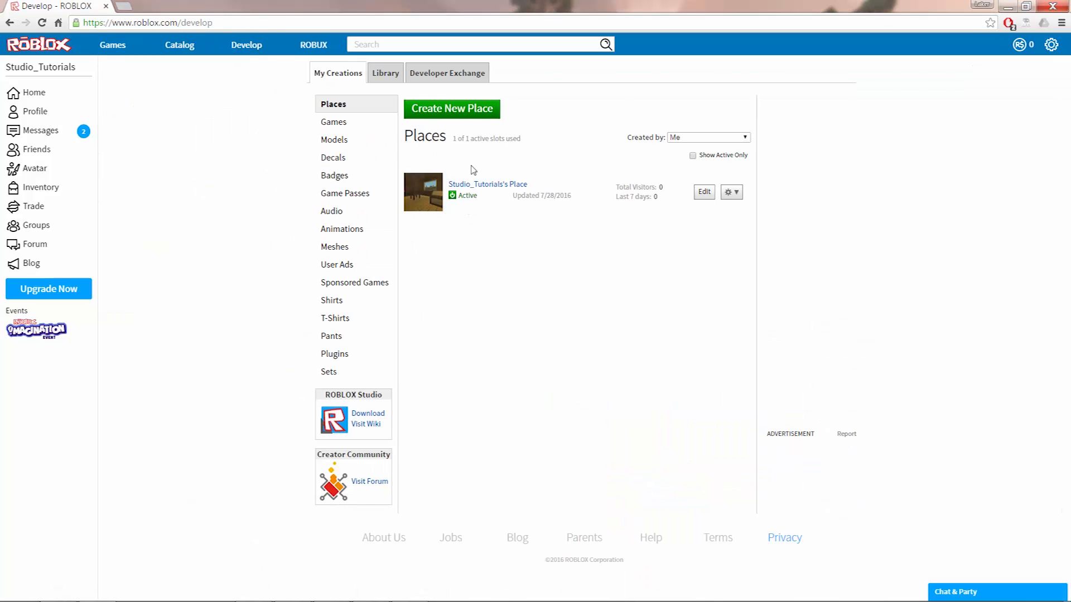
mouse_move(488, 253)
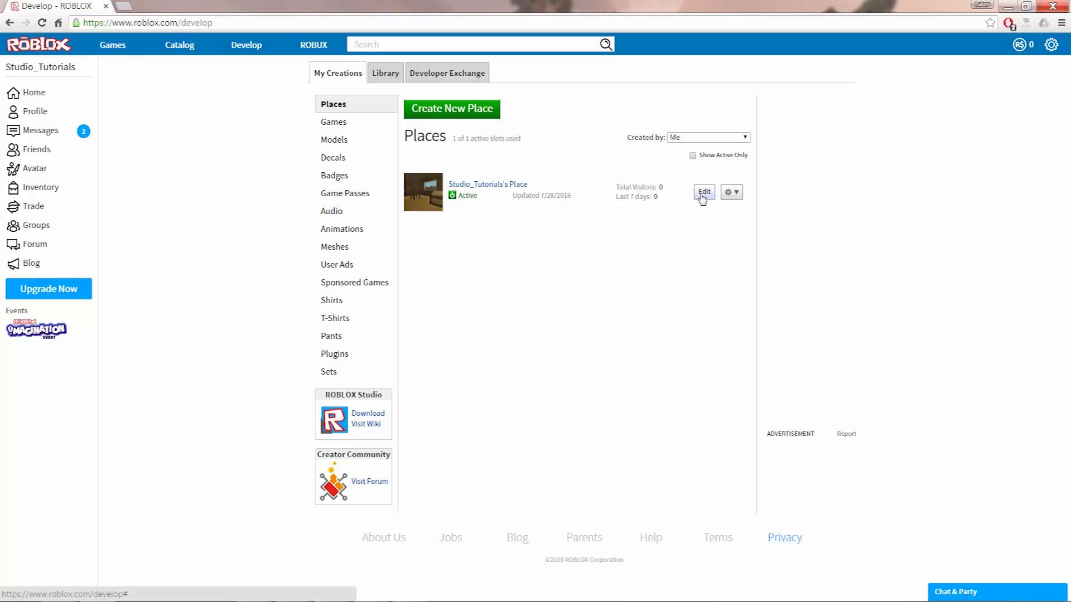
Launch the existing place in Roblox Studio using Edit from the Places list
left_click(704, 192)
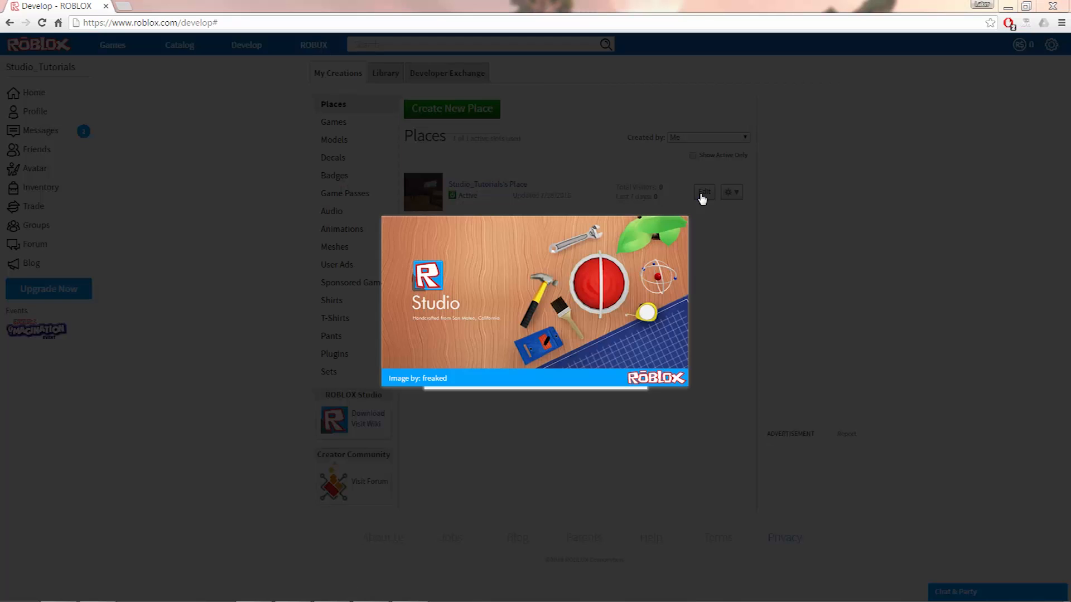
left_click(704, 191)
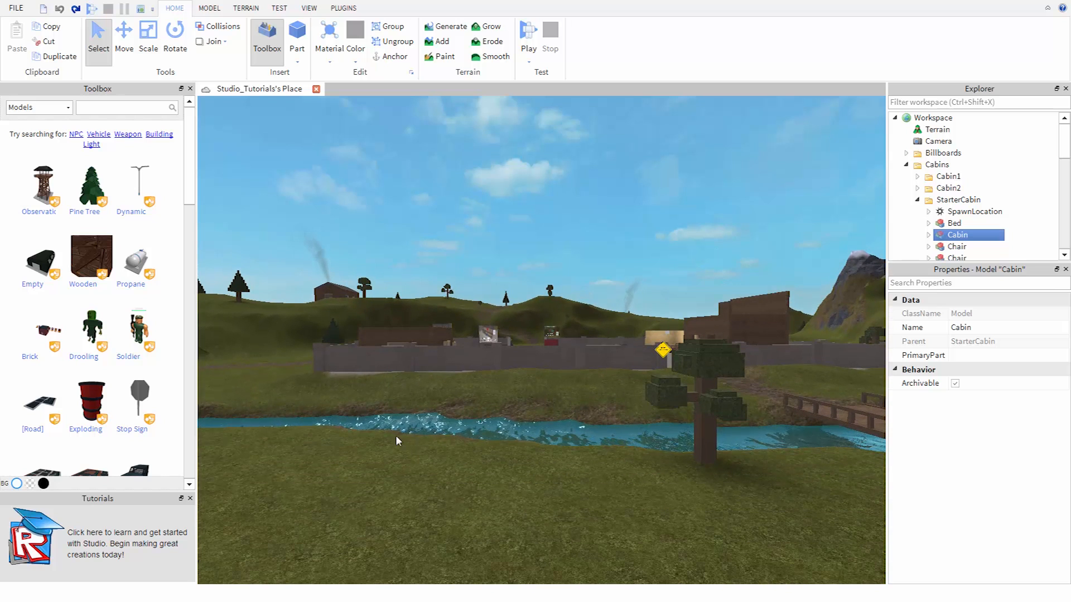
mouse_move(222, 239)
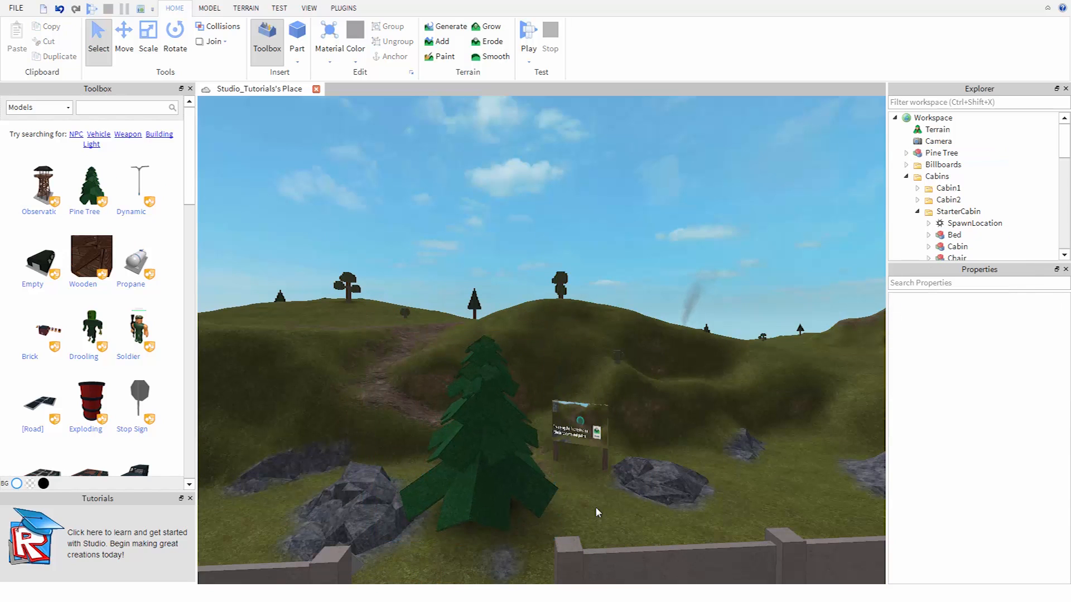
Hide the Toolbox model panel and show it again after inserting the Pine Tree
left_click(266, 39)
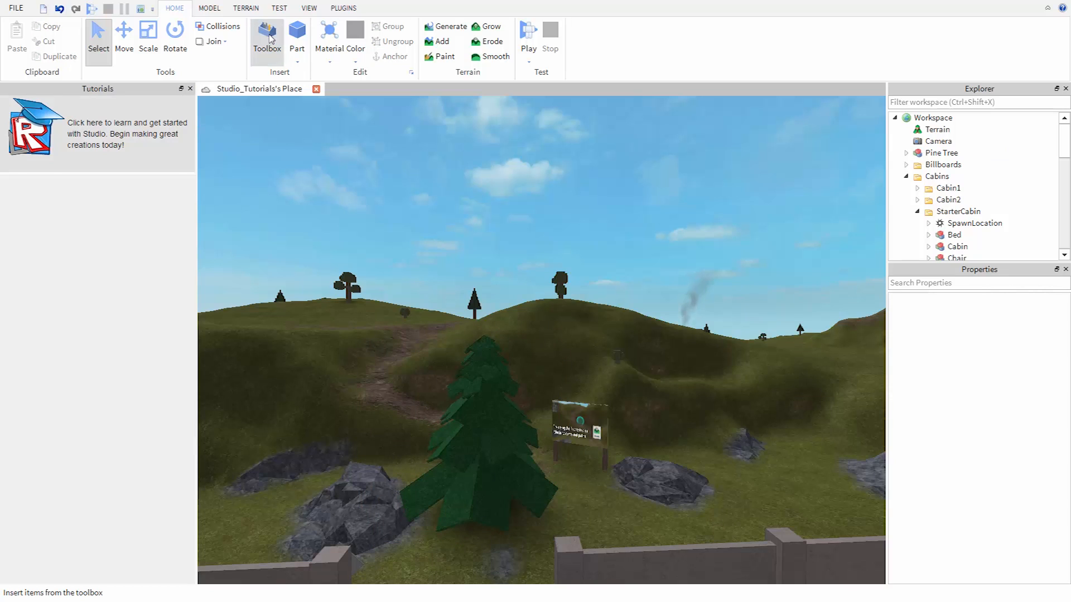
left_click(266, 35)
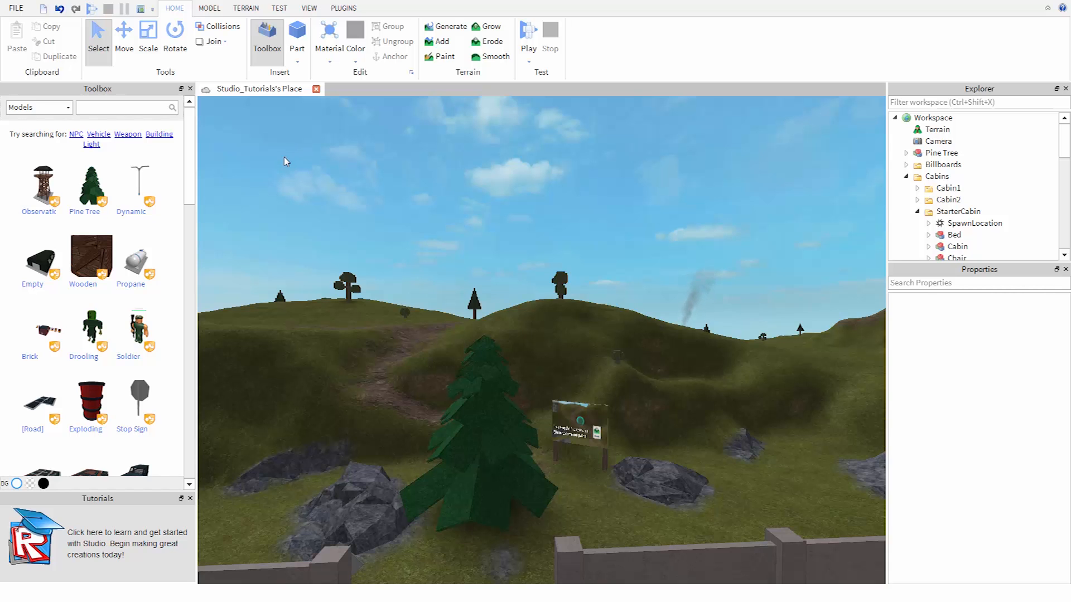
mouse_move(528, 32)
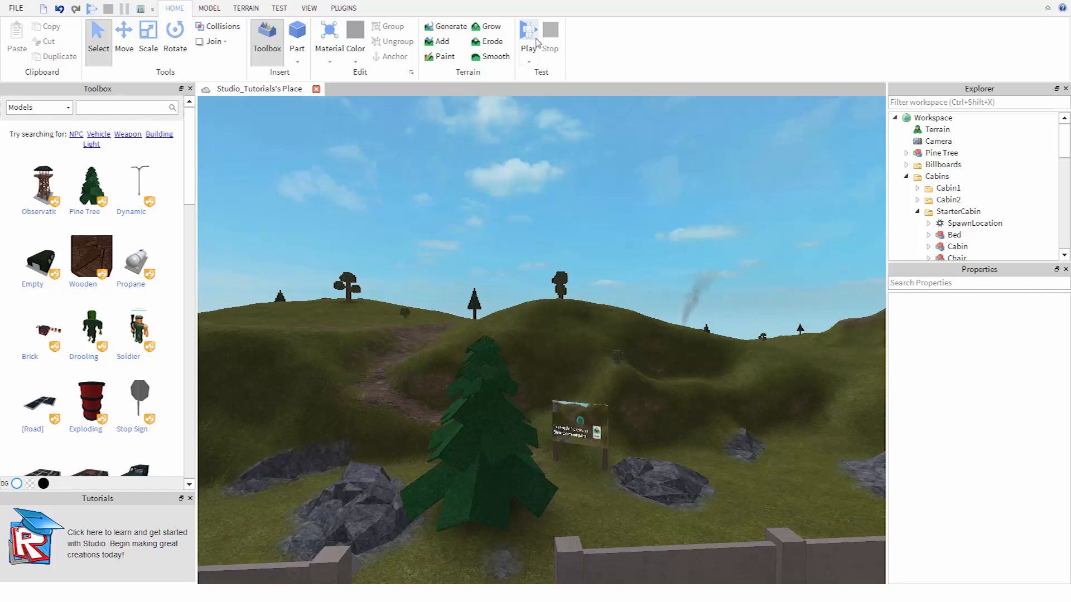
left_click(528, 32)
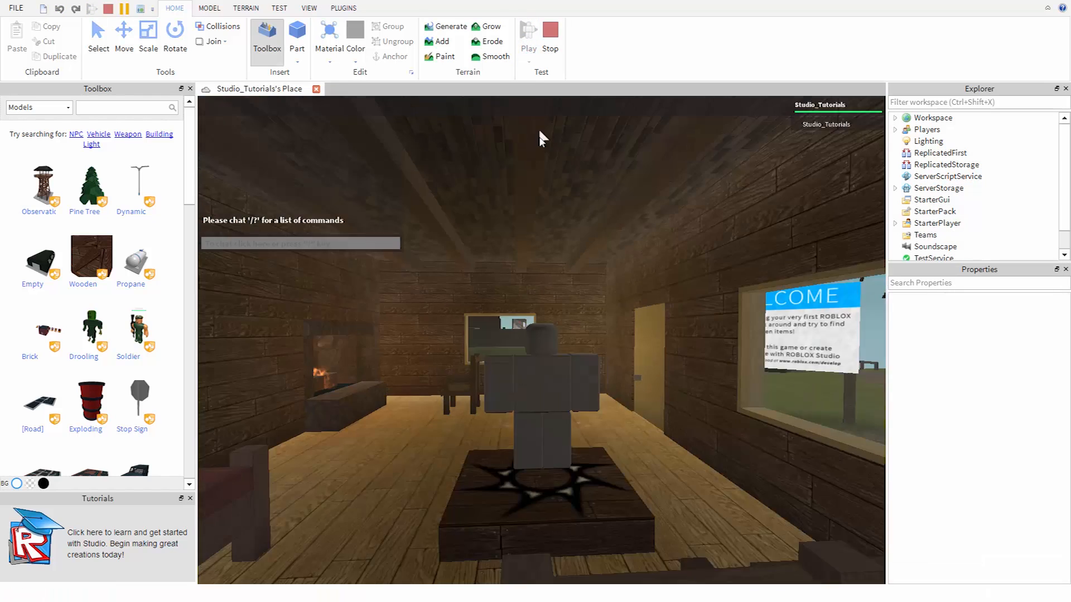
left_click(527, 35)
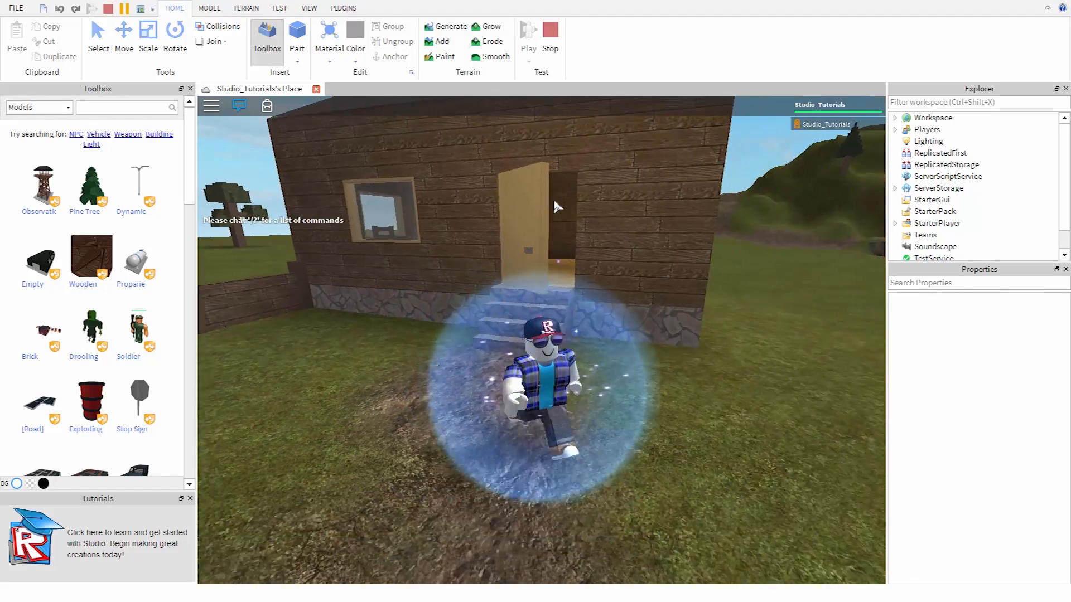
left_click(550, 33)
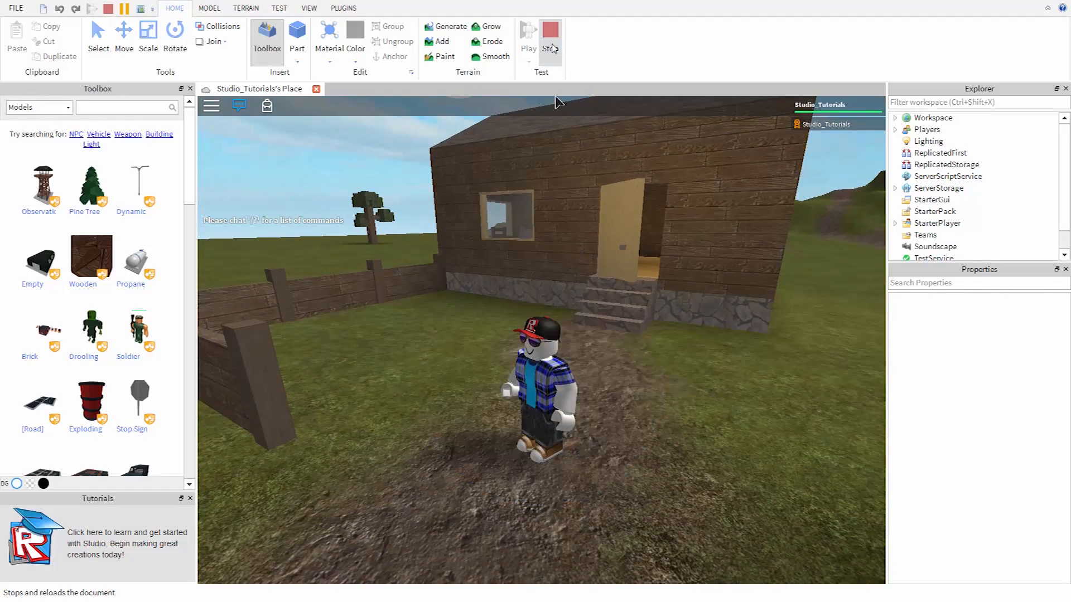
left_click(550, 35)
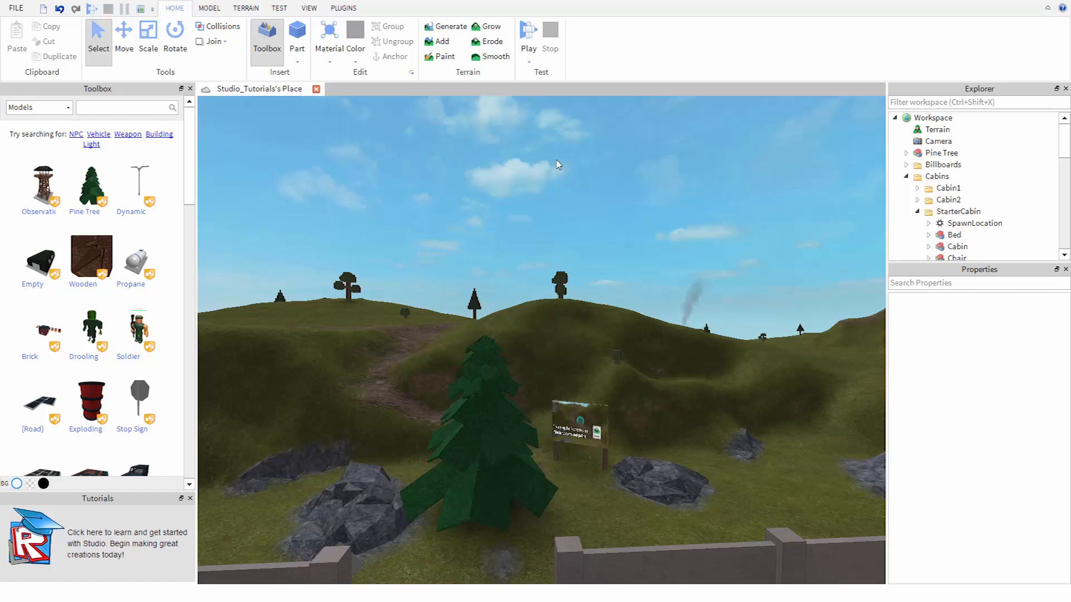
mouse_move(554, 169)
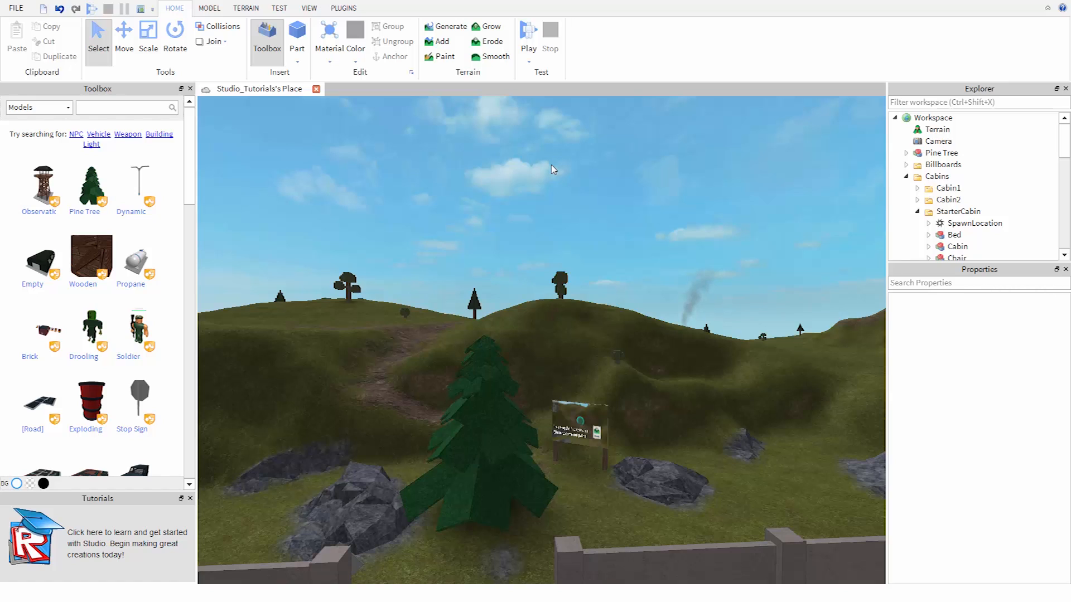
mouse_move(512, 184)
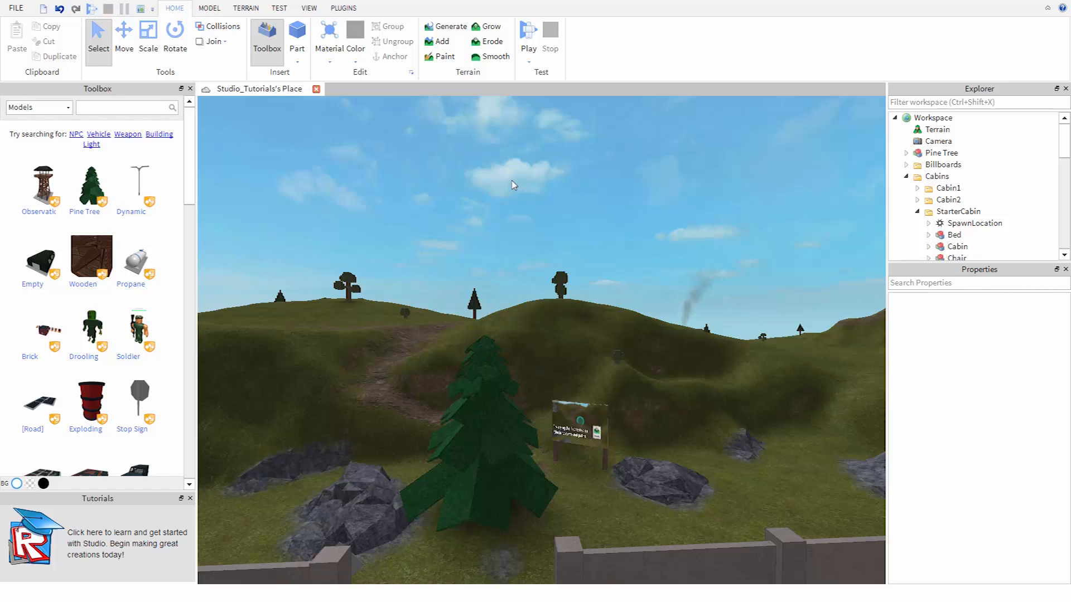
mouse_move(220, 145)
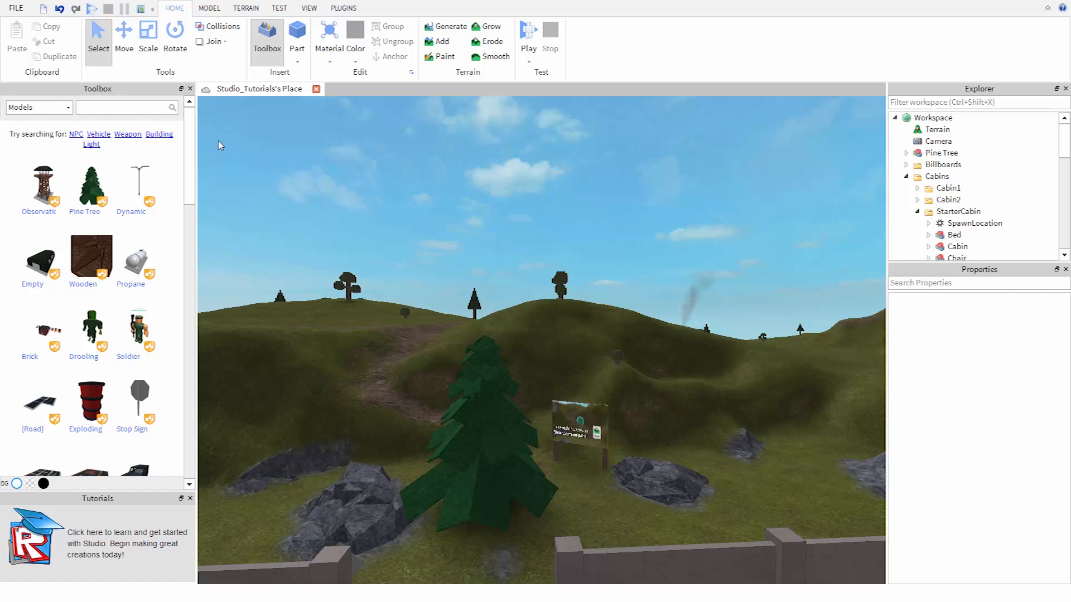
mouse_move(204, 137)
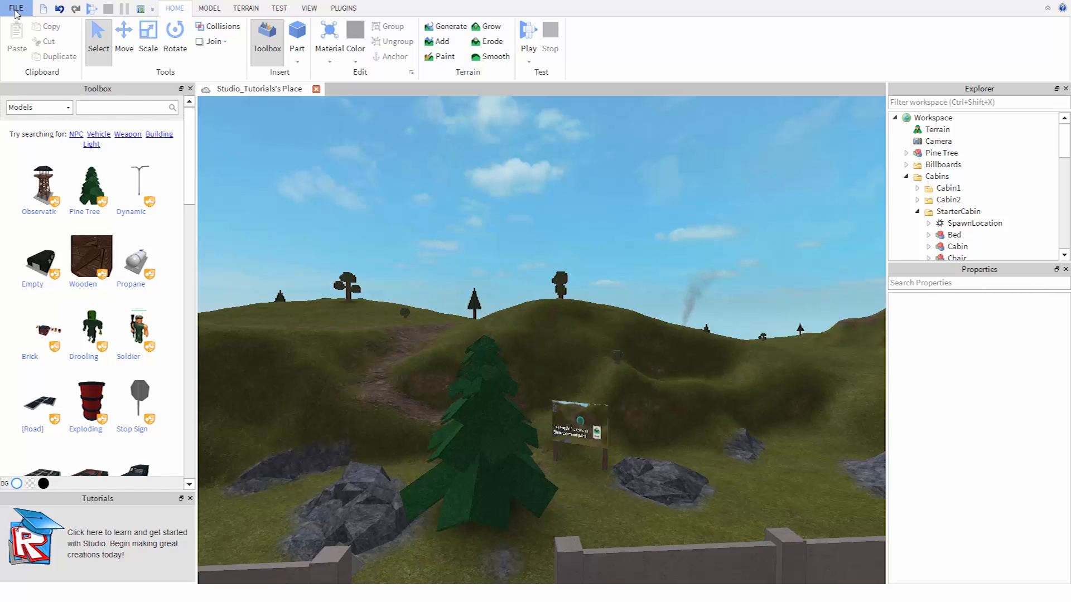
left_click(15, 8)
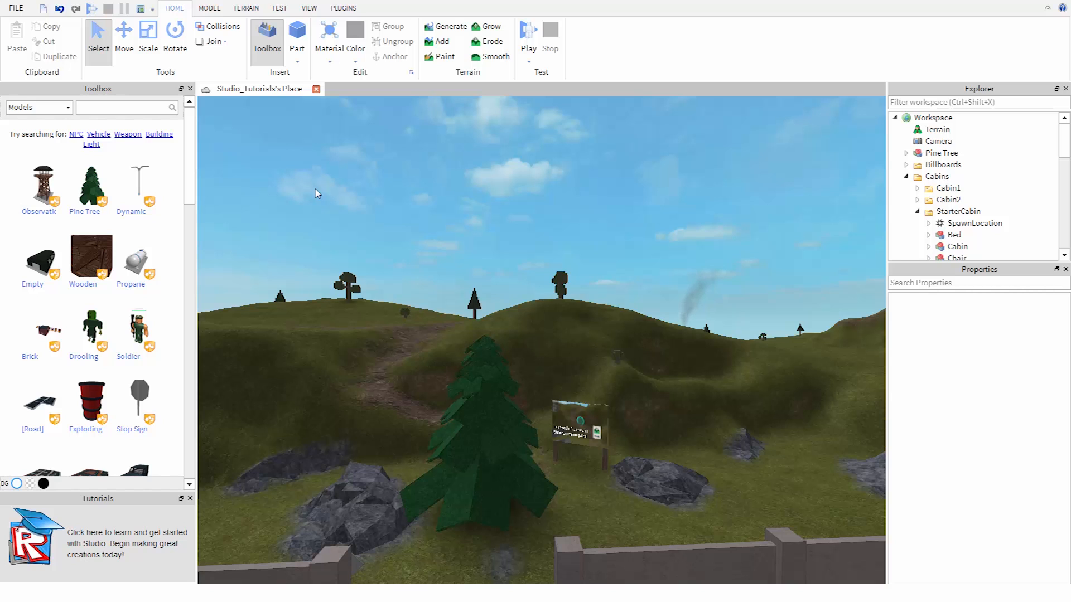
mouse_move(258, 173)
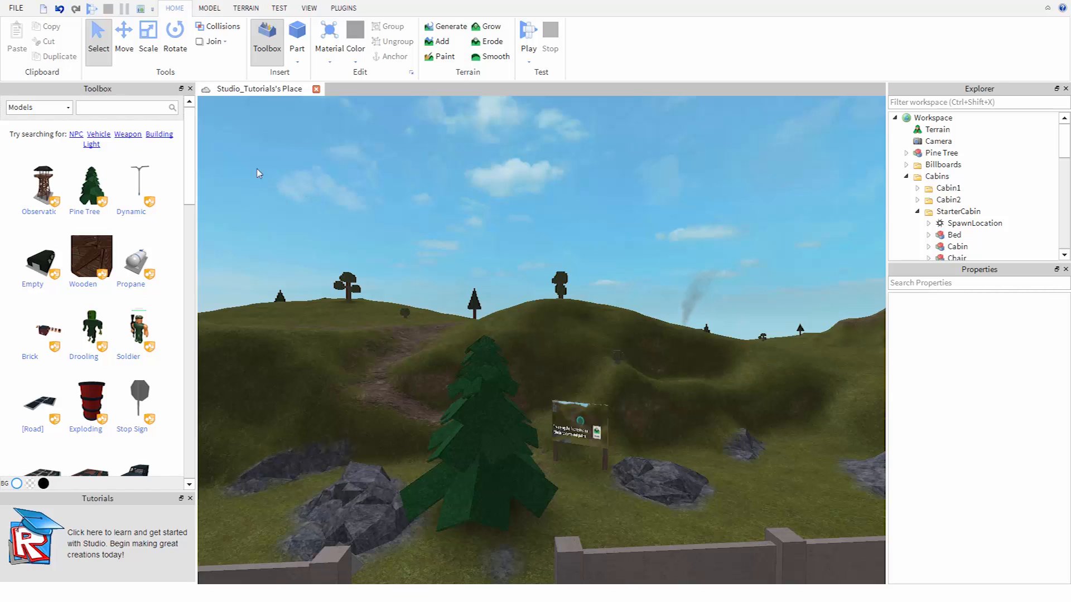
left_click(14, 7)
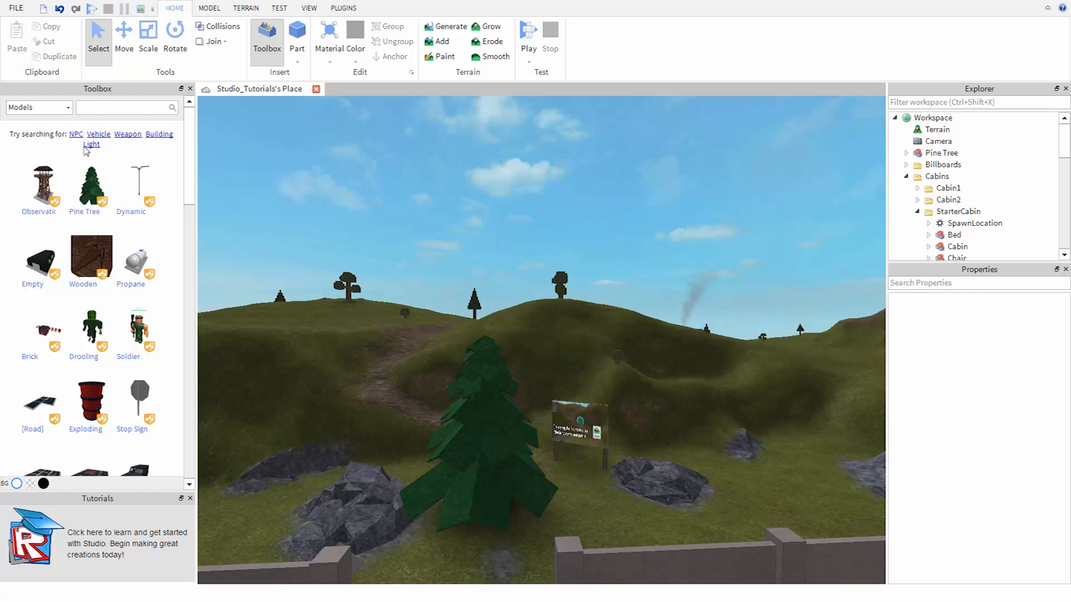
mouse_move(164, 161)
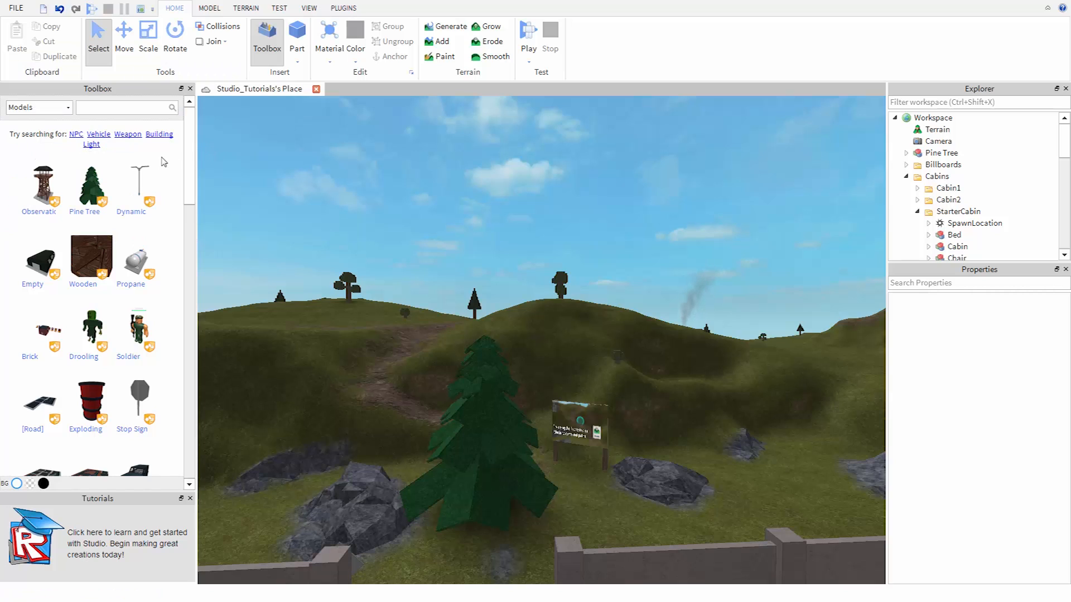